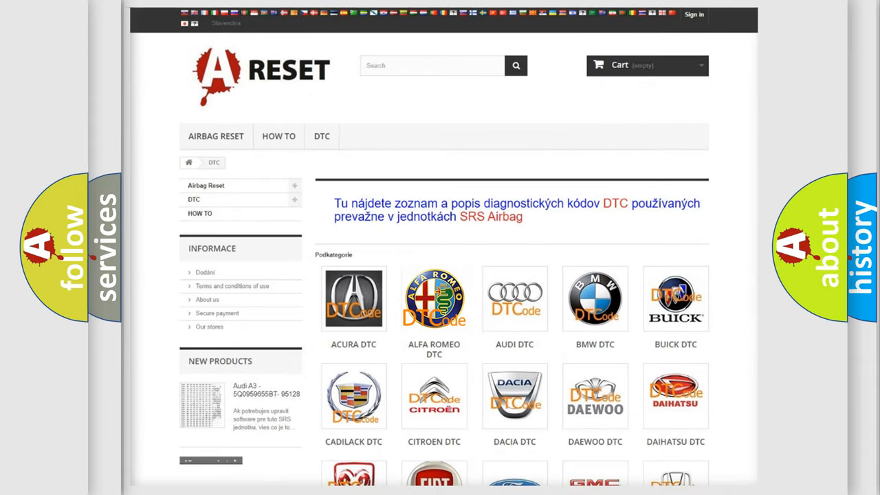
# Open the ALFA ROMEO DTC category and browse its B-code through P-code subcategories
pyautogui.click(434, 298)
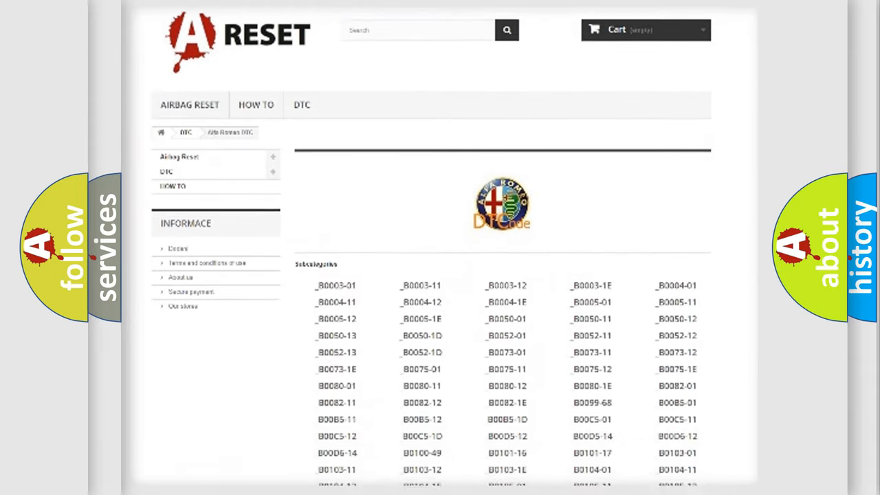
pyautogui.scroll(-3)
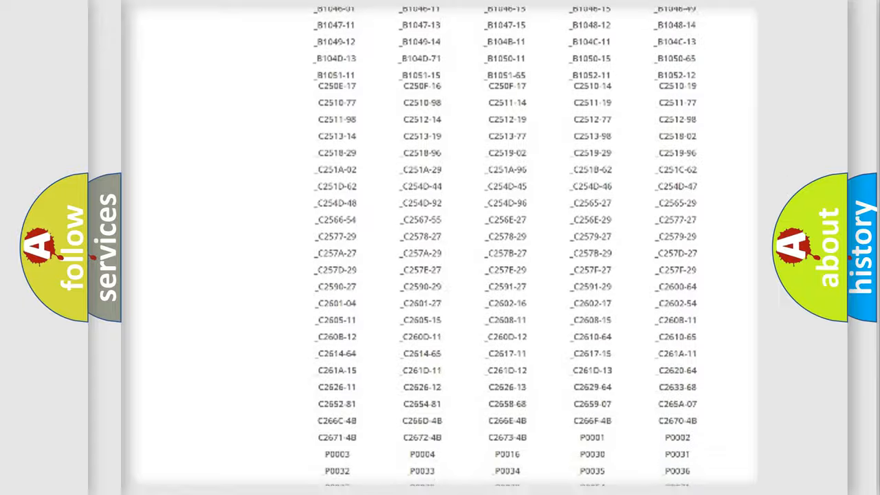